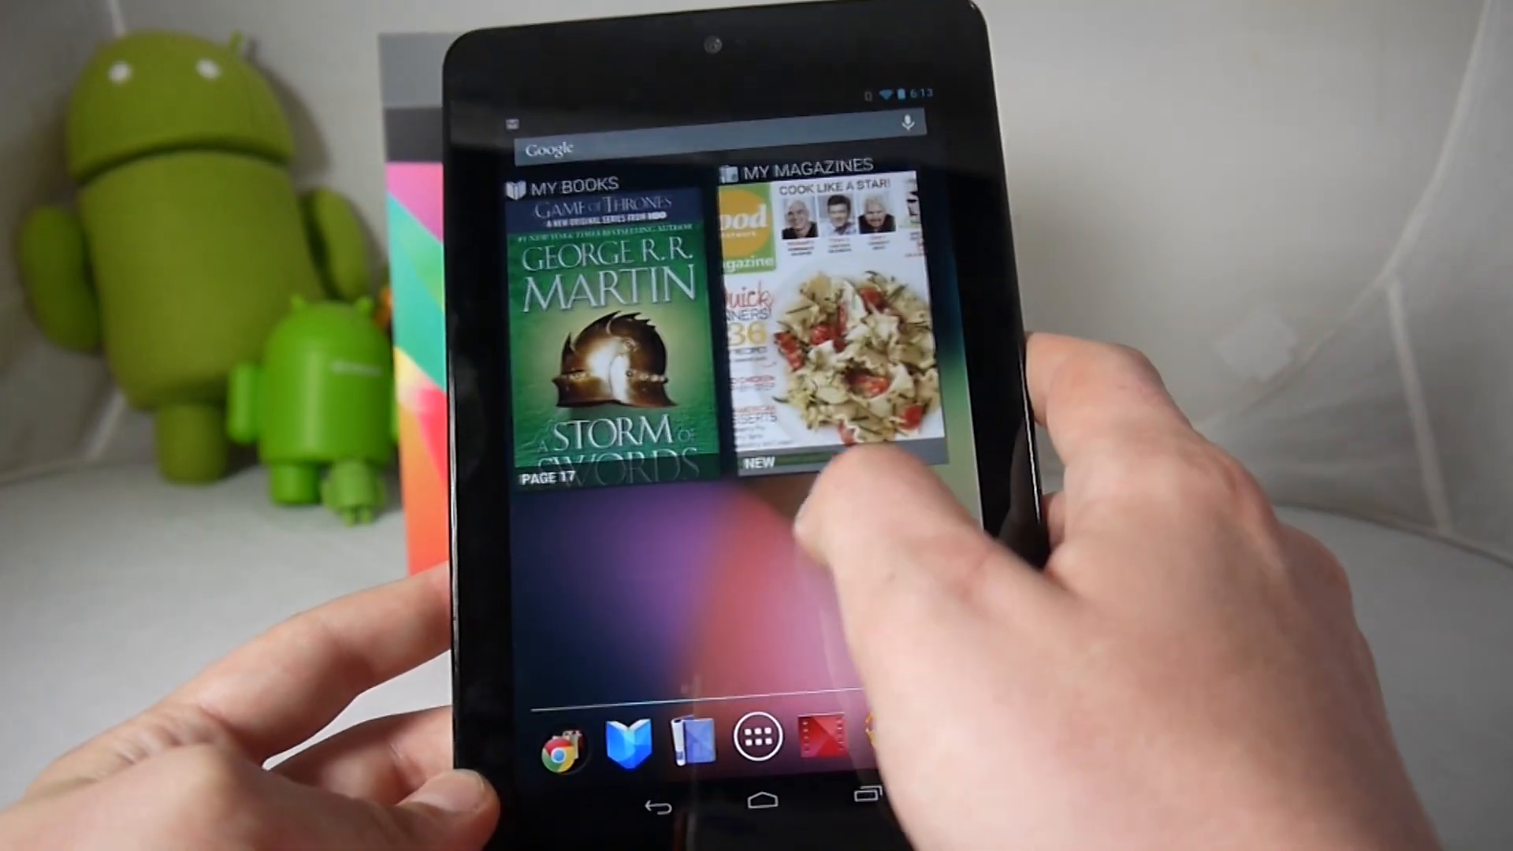
scroll("down", 3)
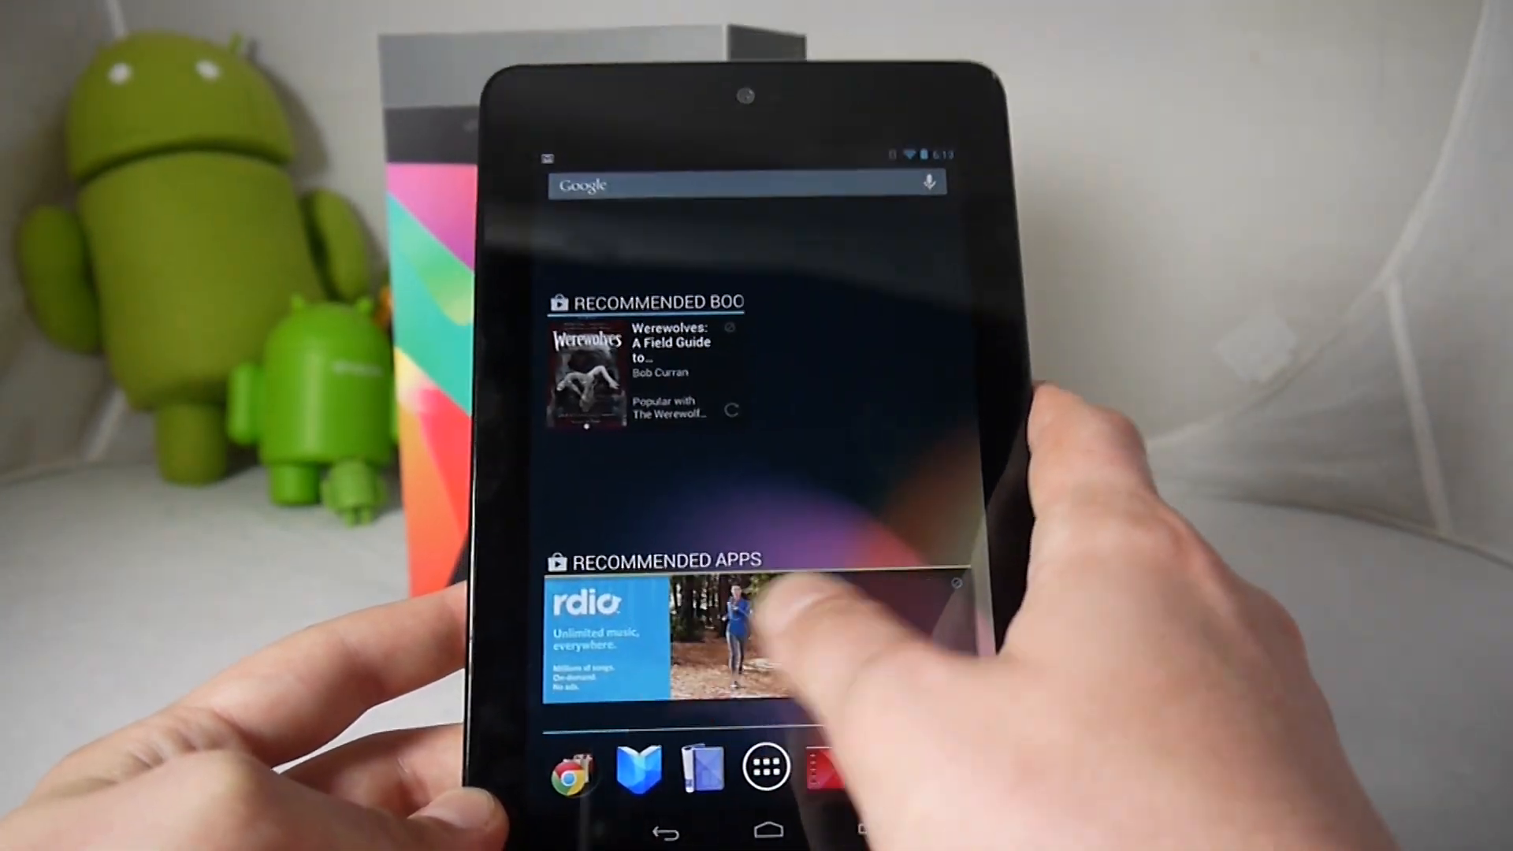